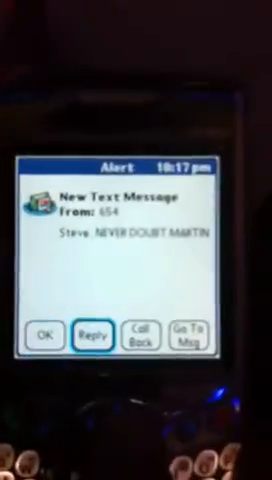
Step: Reply to the alert, opening the Chat thread and starting a reply with 'Hi'
click(92, 332)
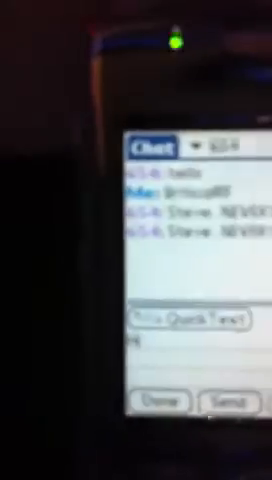